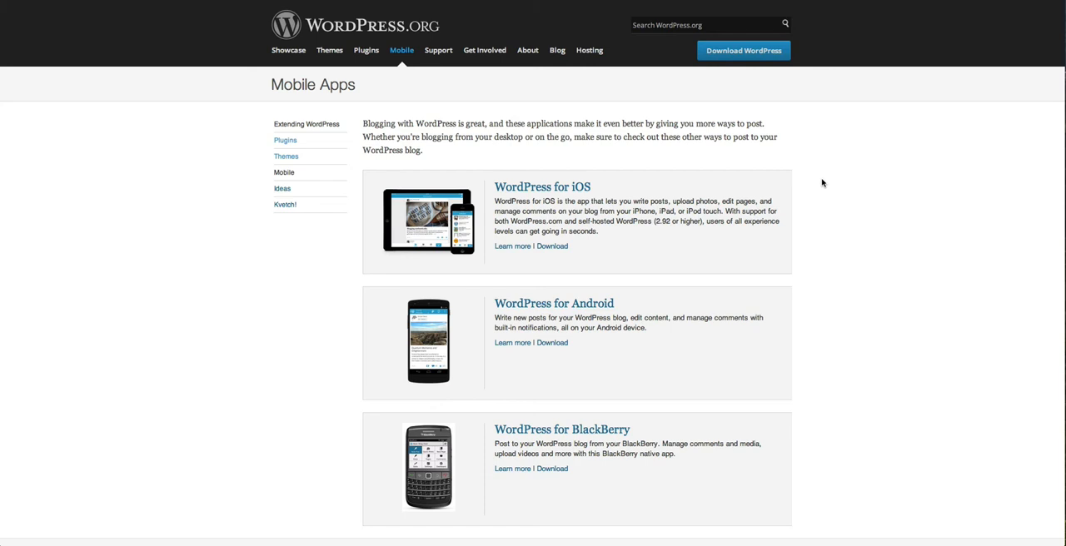
scroll("down", 3)
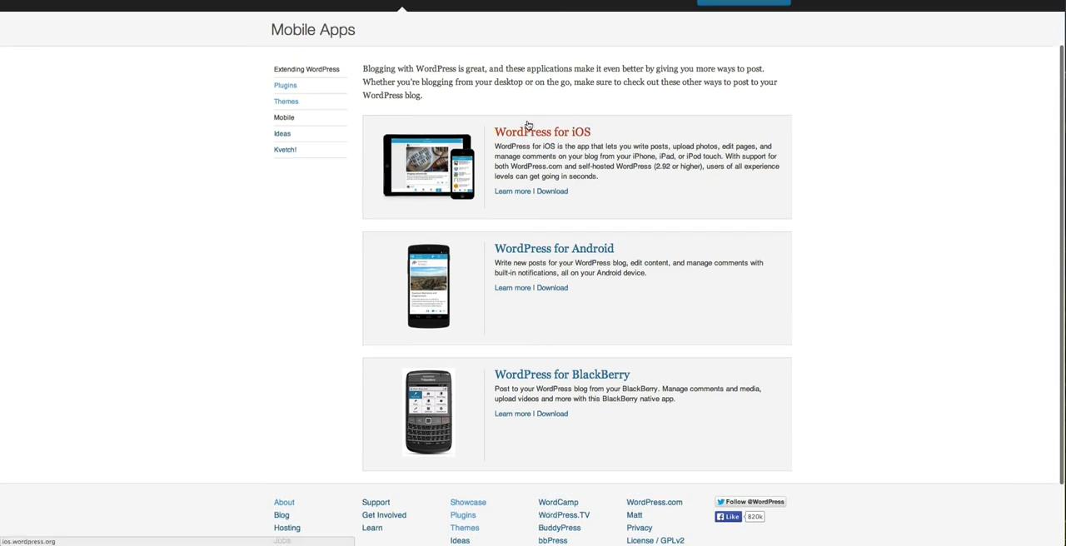
scroll("up", 3)
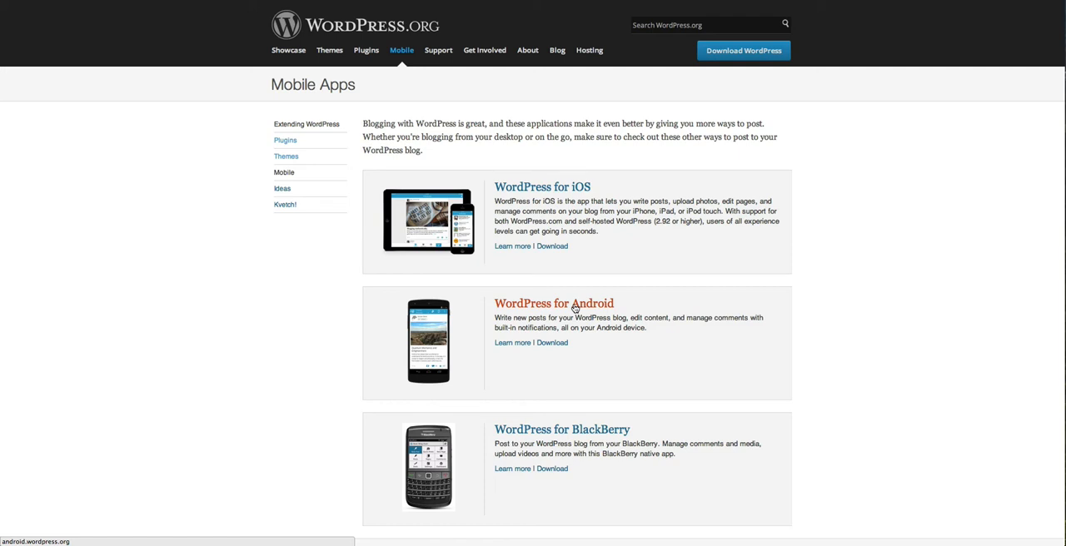
scroll("down", 3)
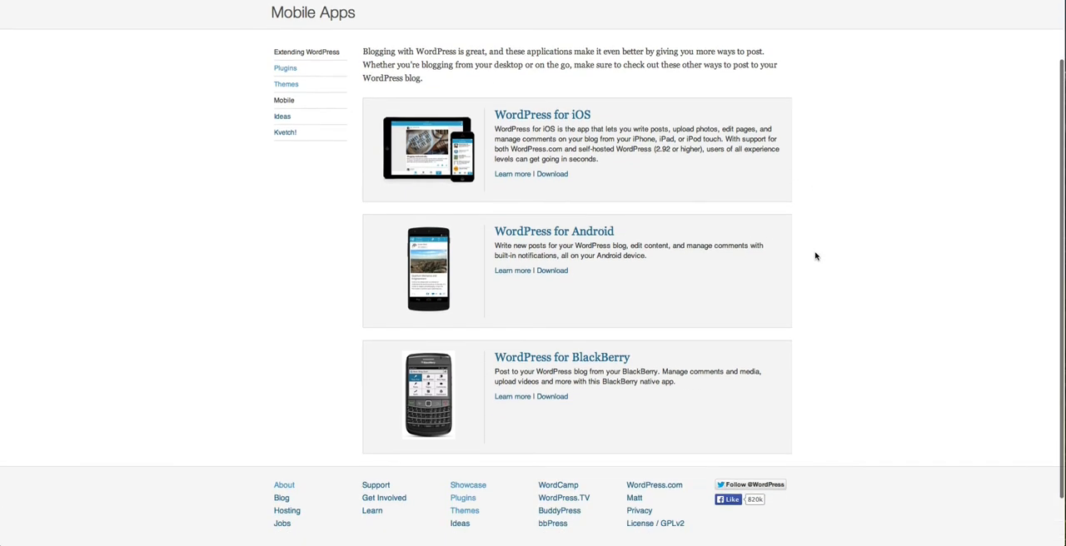
scroll("up", 3)
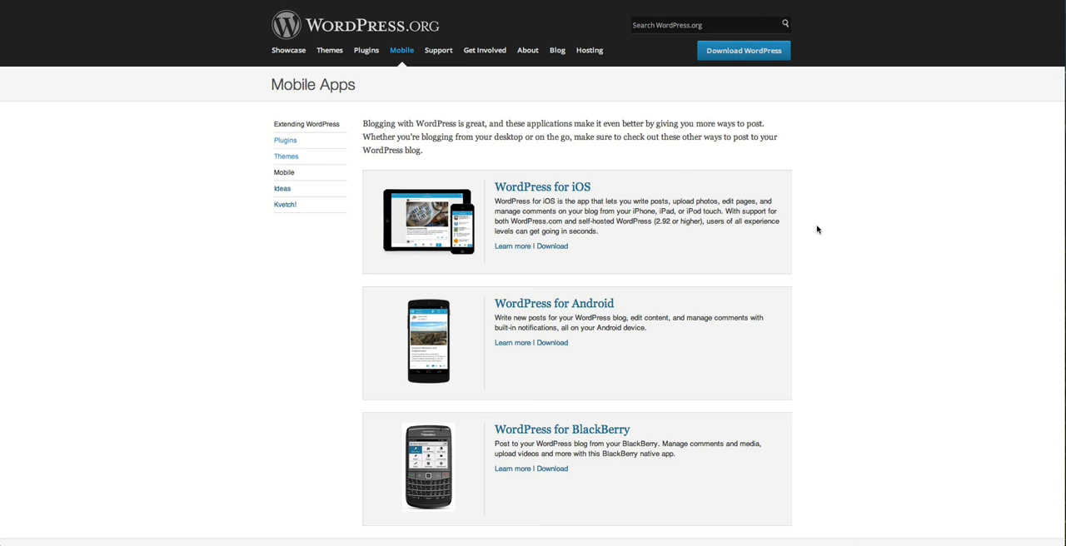
mouse_move(738, 220)
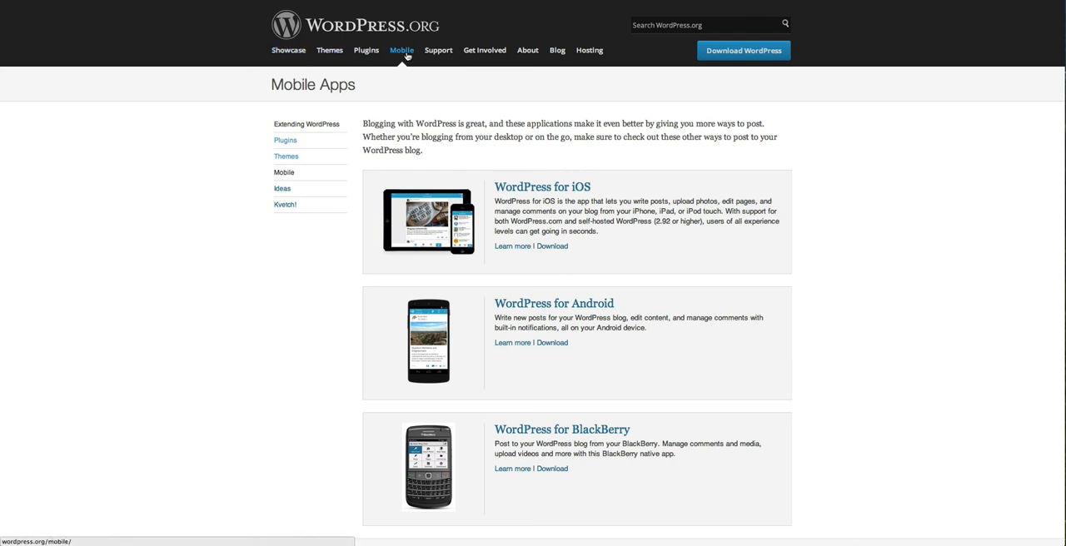
mouse_move(856, 146)
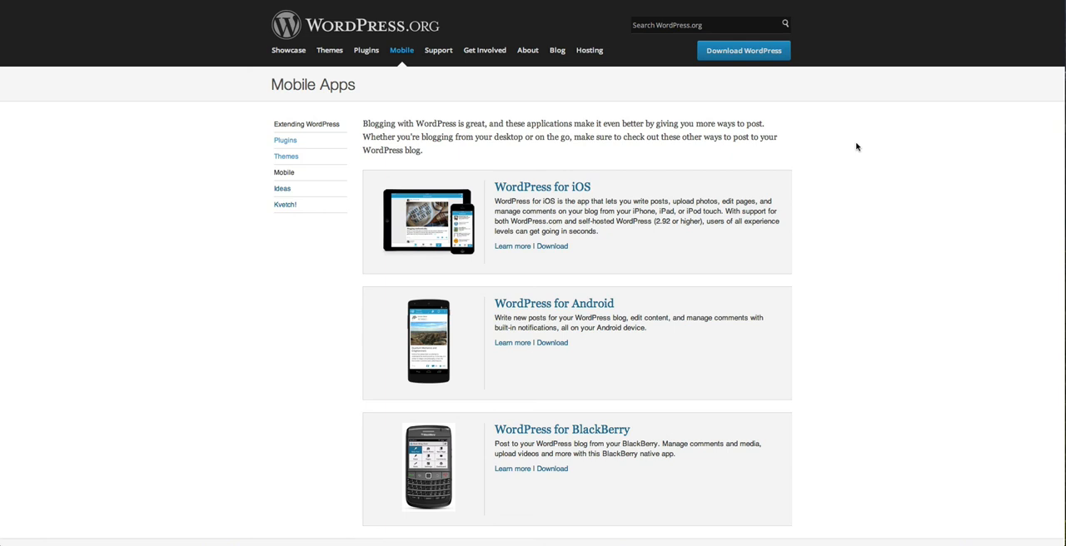
mouse_move(861, 187)
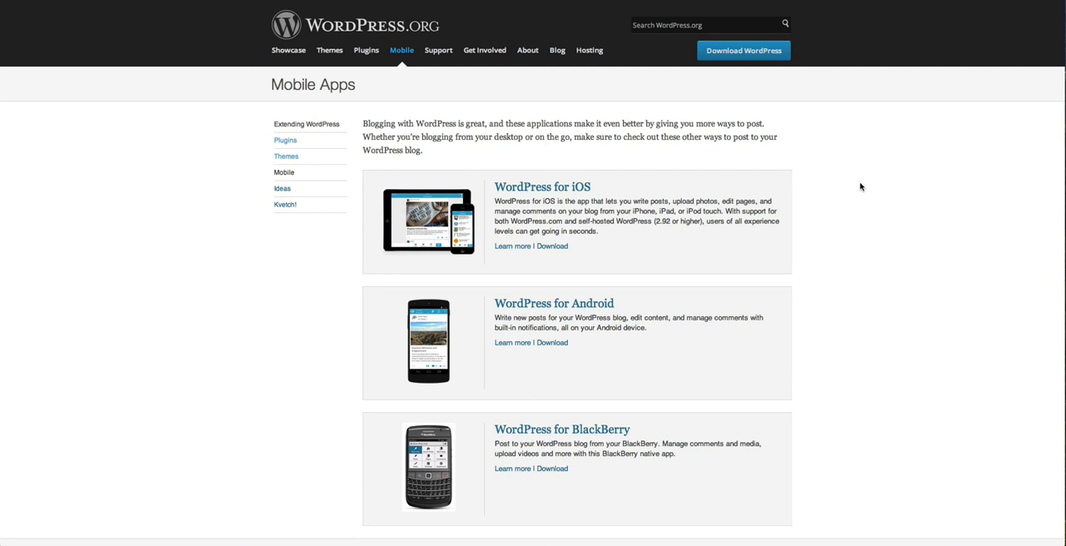
scroll("down", 3)
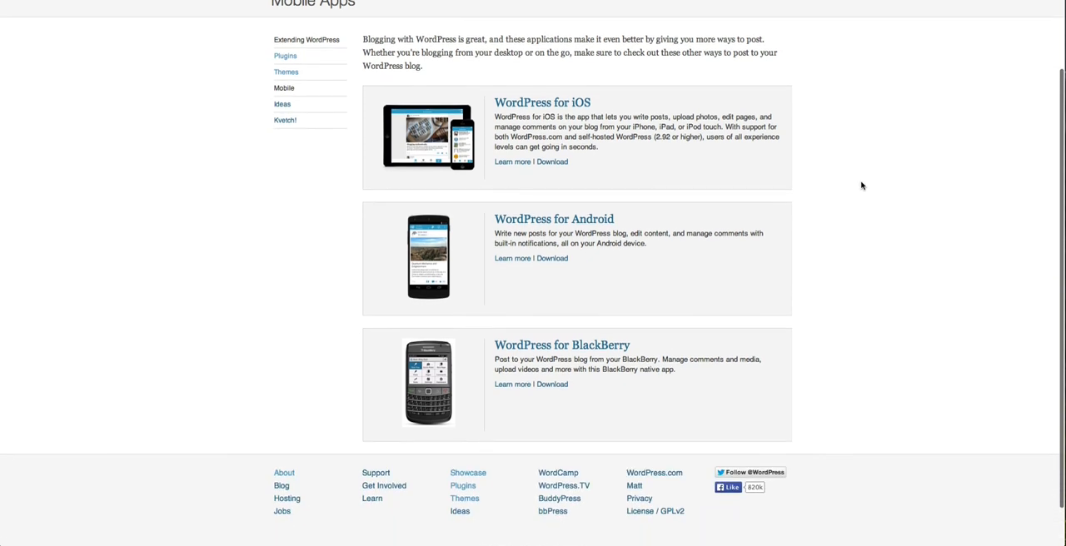
scroll("up", 3)
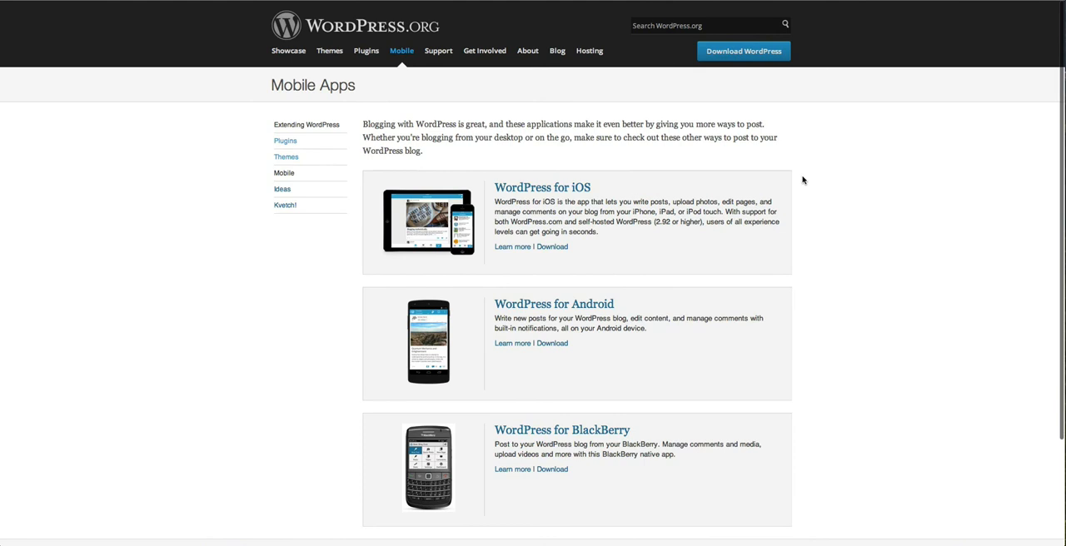